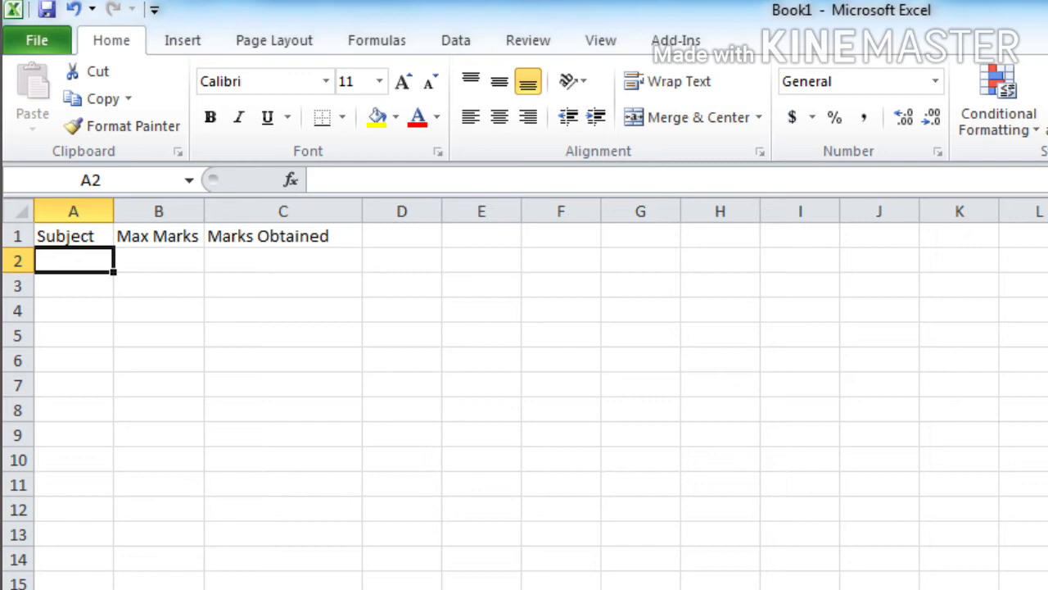
List the subjects Maths, English, Hindi, Evs and Malayalam down column A under Subject.
text(Maths)
click(74, 385)
text(Malayalam)
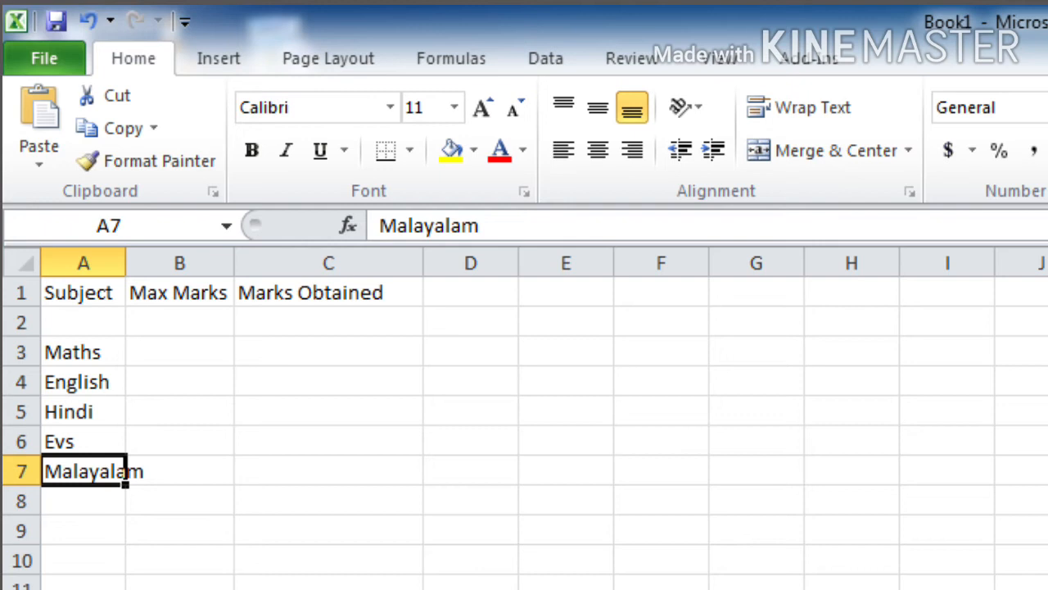
Fill 20 as the Max Marks for each of the five subjects in B3:B7.
drag(82, 472, 82, 501)
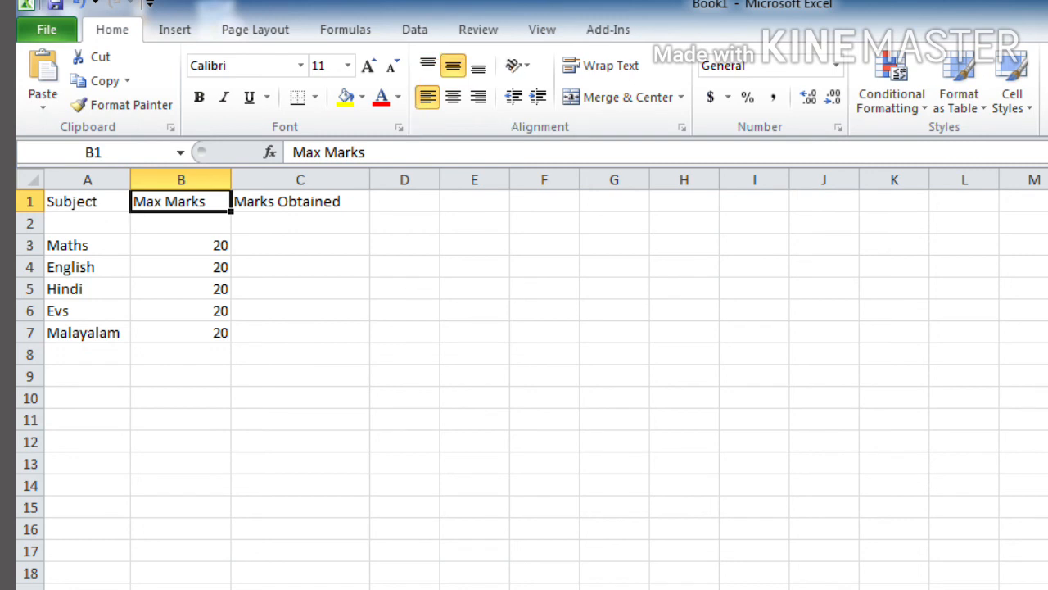
mouse_move(449, 92)
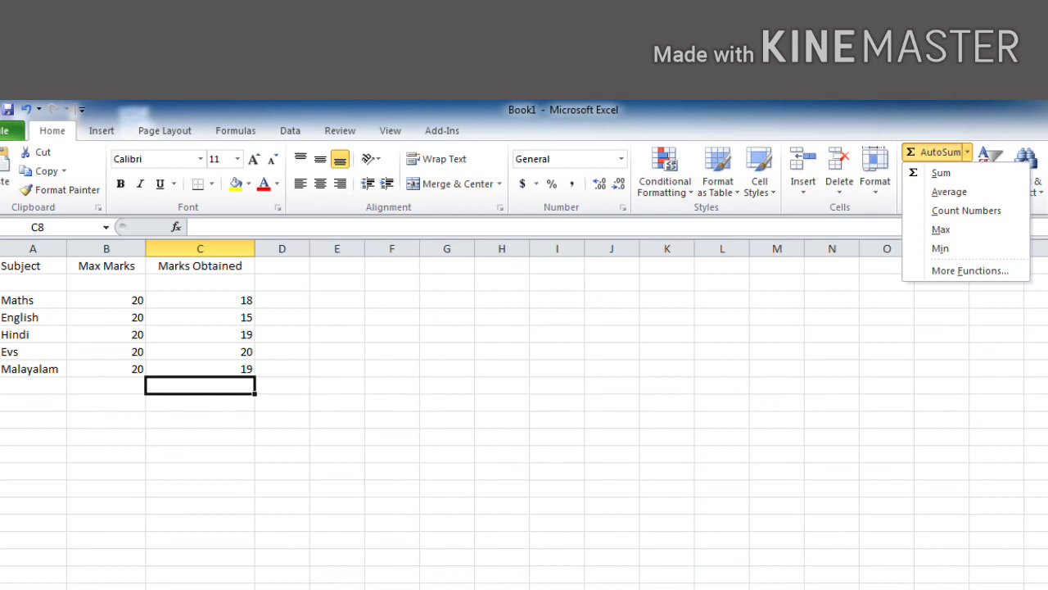
Insert an AutoSum of the Marks Obtained values C3:C7 into cell C8.
click(940, 172)
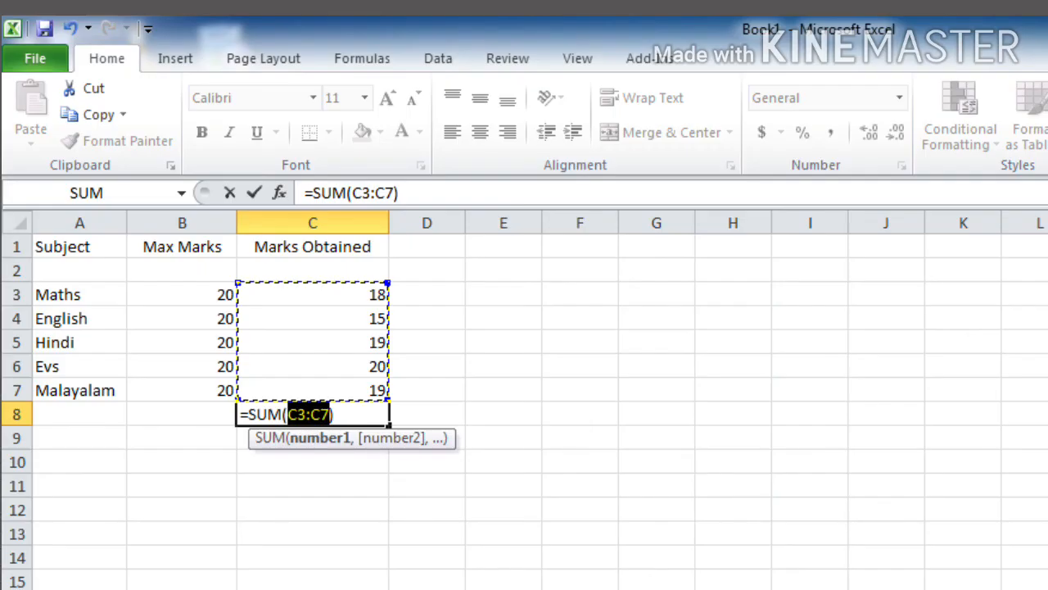